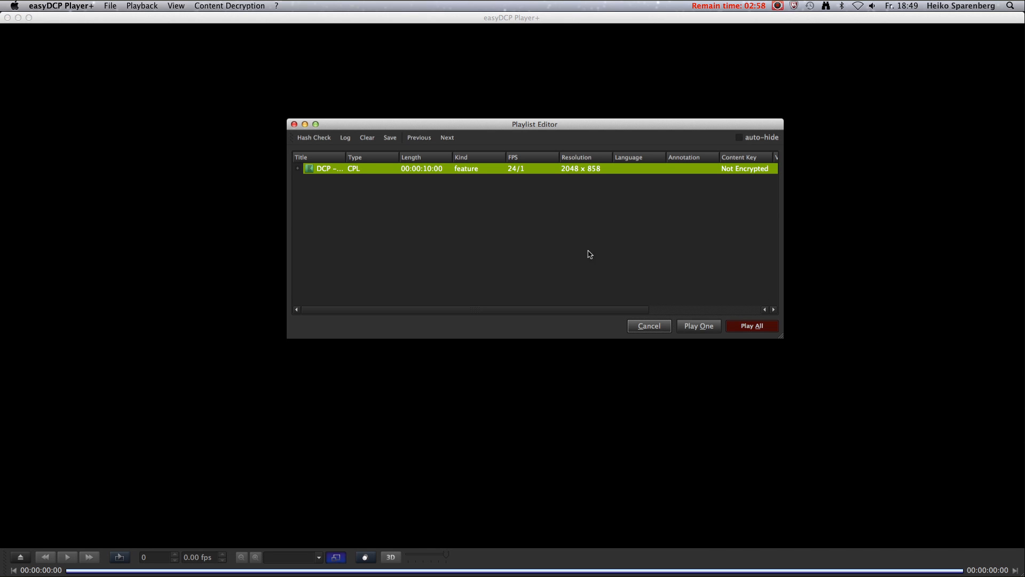
- Bring up the Exporter dialog for the loaded DCP, set to a TIFF image sequence
left_click(752, 325)
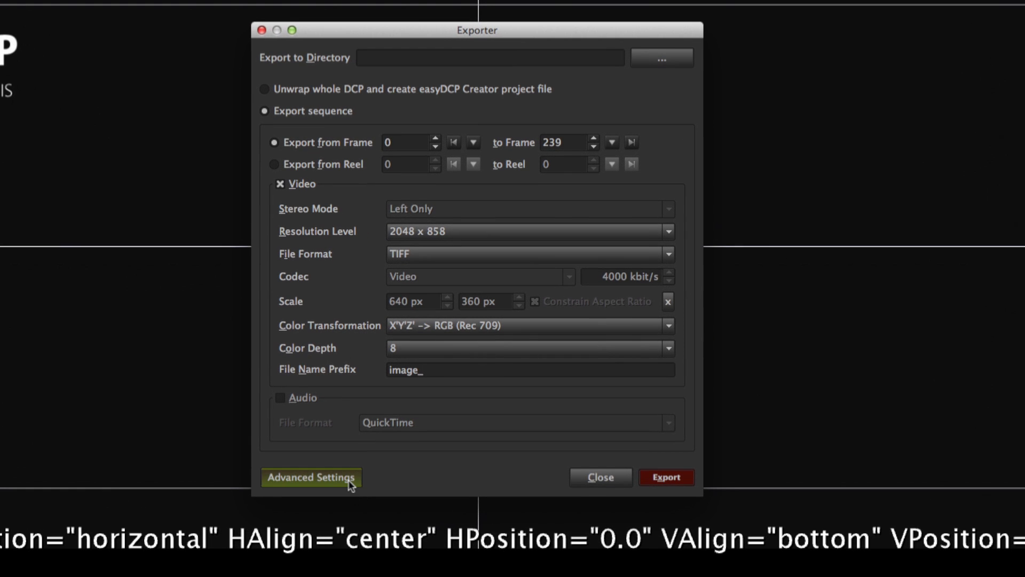
- Reveal the advanced settings with subtitle, timecode and static text burn-in options
left_click(310, 478)
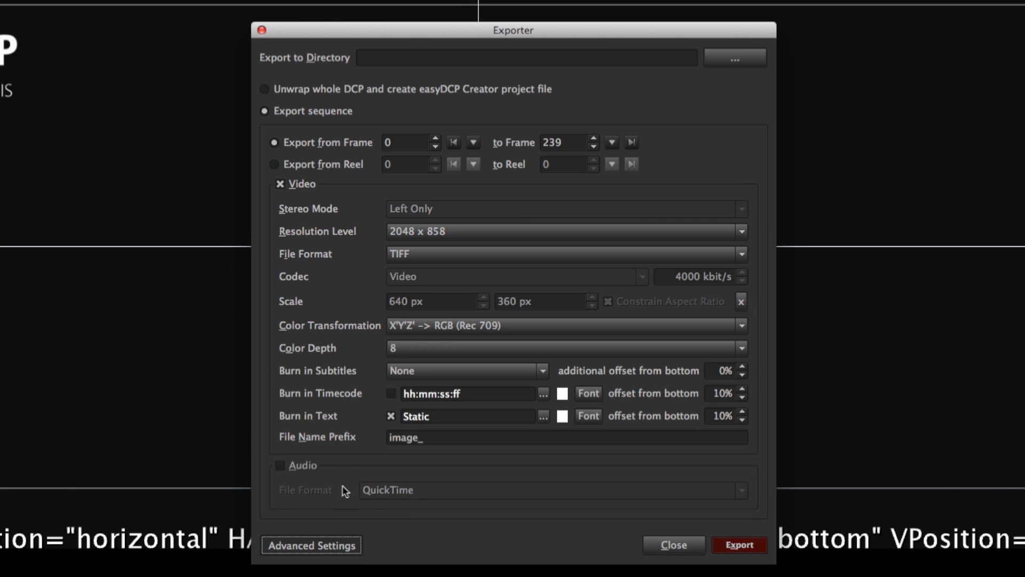
mouse_move(643, 503)
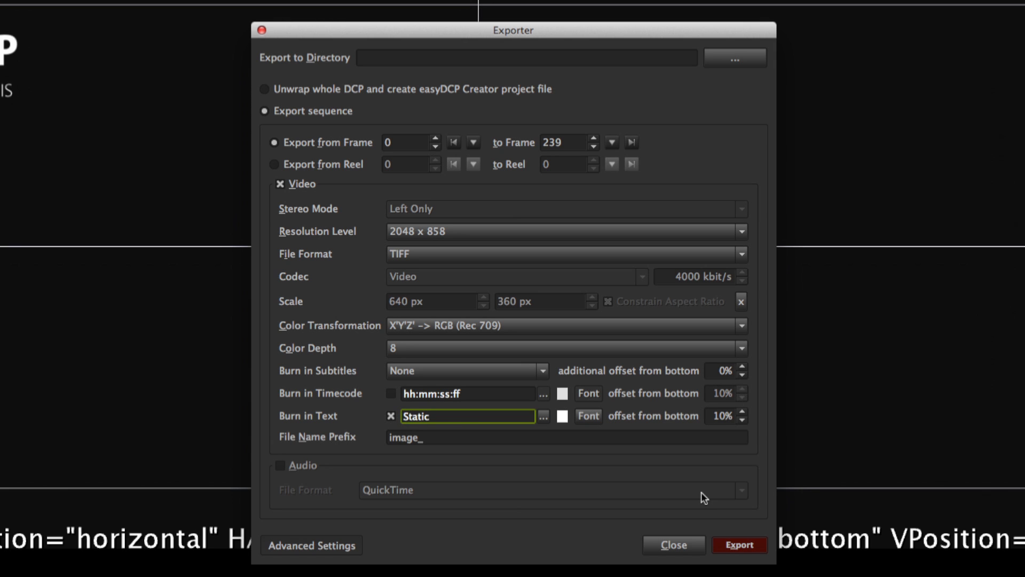
mouse_move(772, 395)
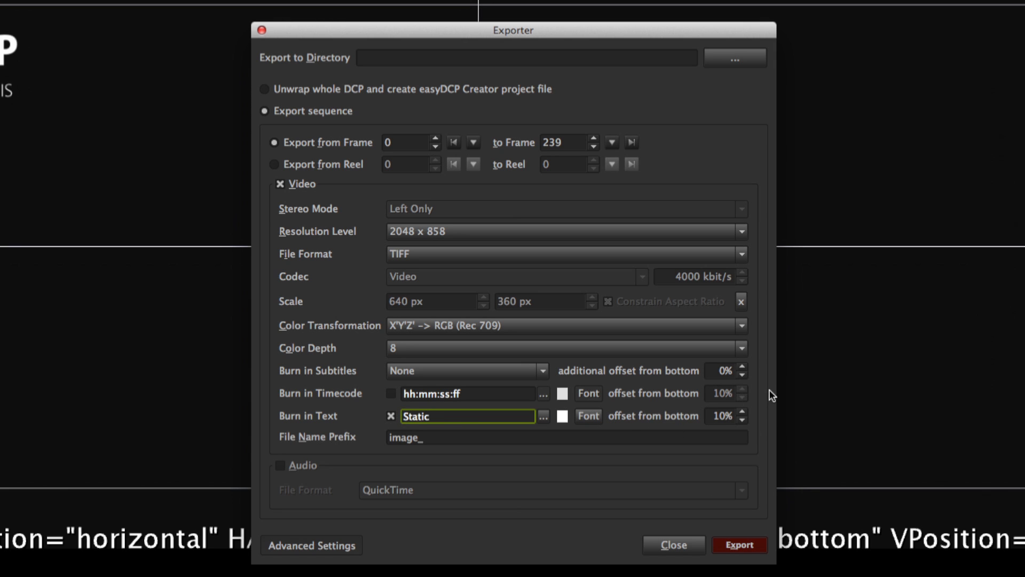
mouse_move(638, 261)
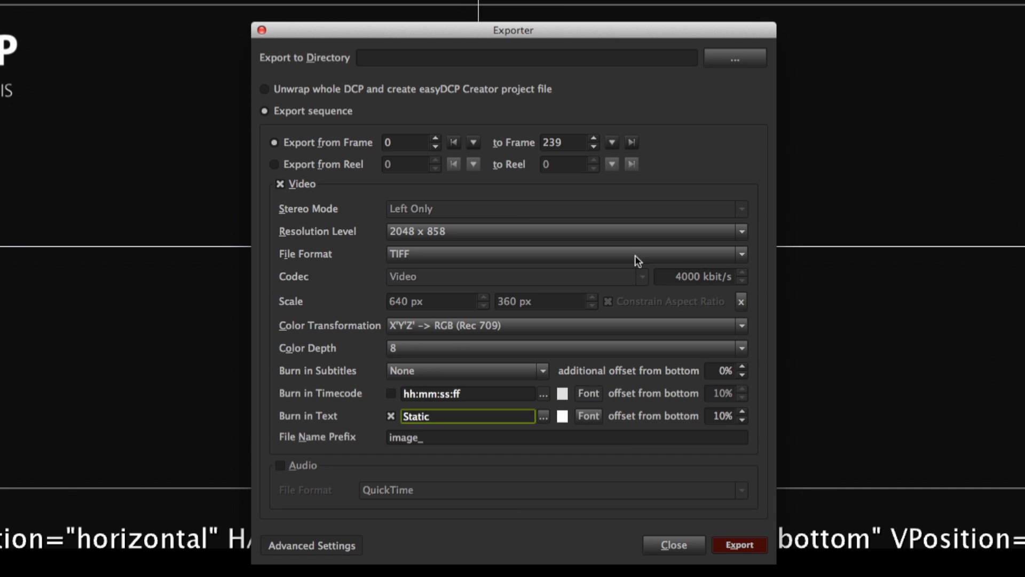
- Switch the export file format from TIFF to QuickTime, scaled to 640 × 360 px
left_click(562, 254)
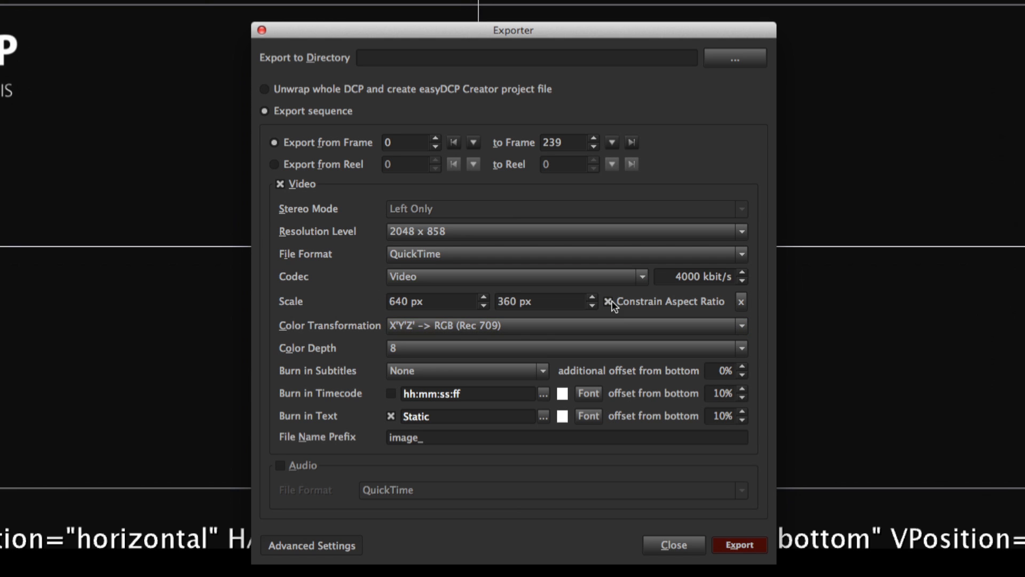
mouse_move(583, 297)
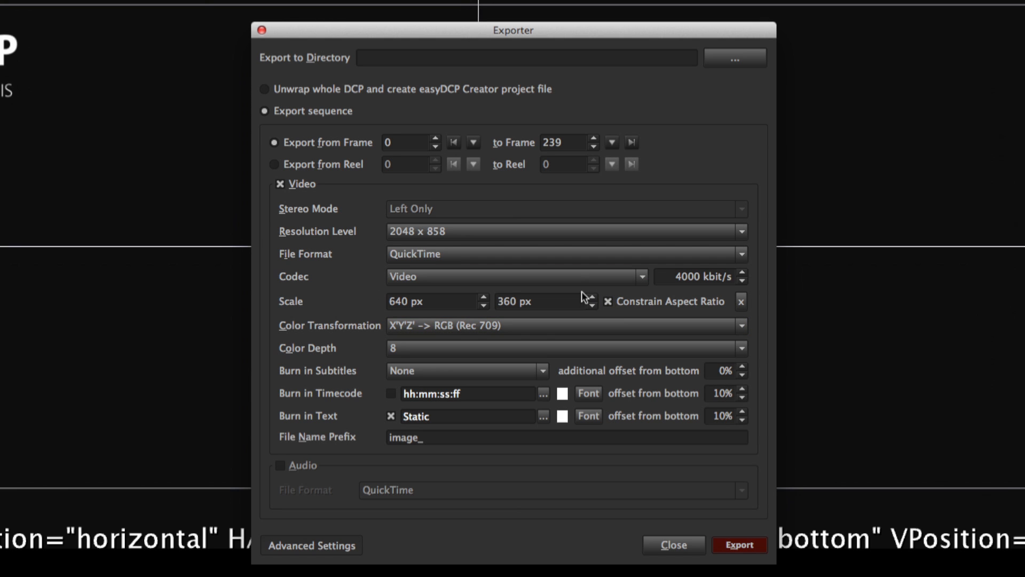